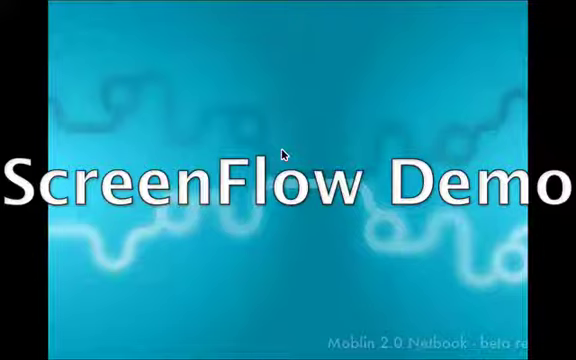
mouse_move(276, 144)
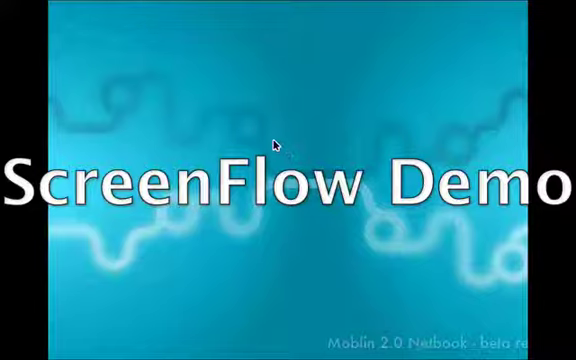
mouse_move(196, 88)
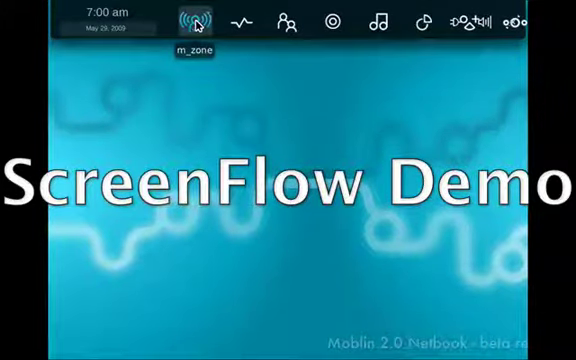
Show the m_zone overview with this week's appointments, recent videos and friends' updates
click(196, 22)
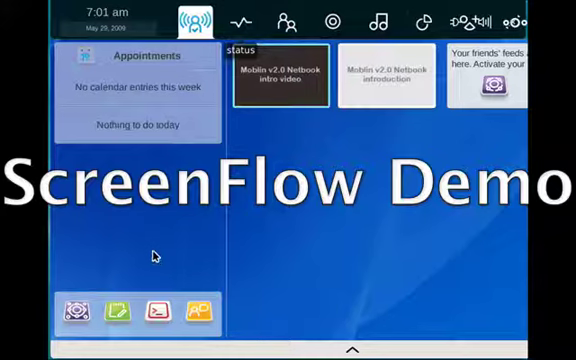
mouse_move(152, 308)
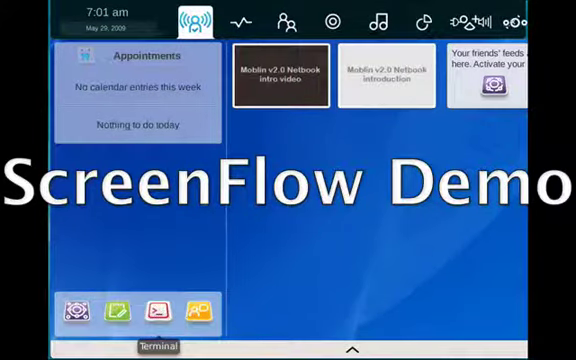
mouse_move(236, 20)
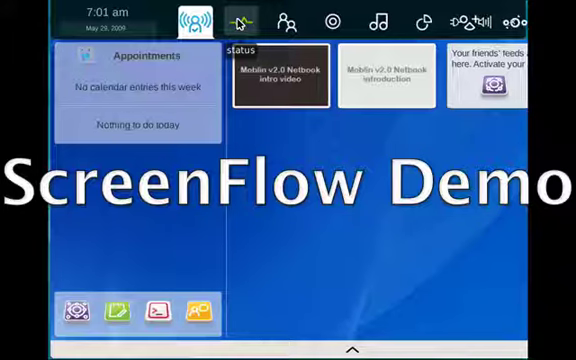
Show the status panel with its empty Twitter status field
click(238, 22)
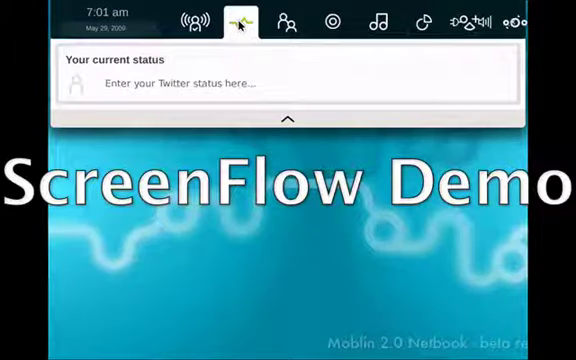
mouse_move(288, 20)
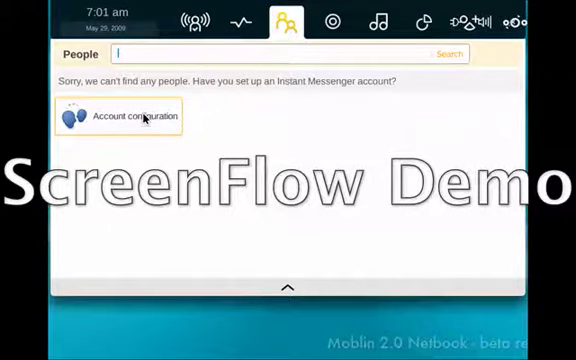
Review the instant messenger account types, keep Jabber, and close the Accounts dialog
click(118, 116)
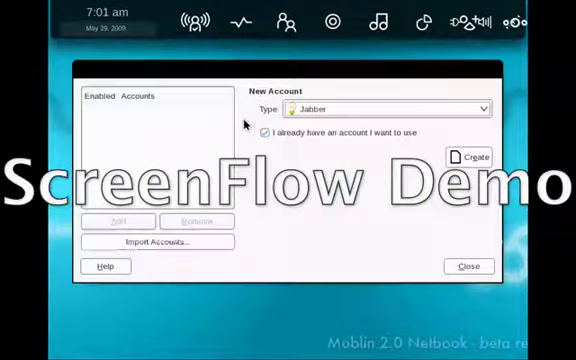
click(388, 108)
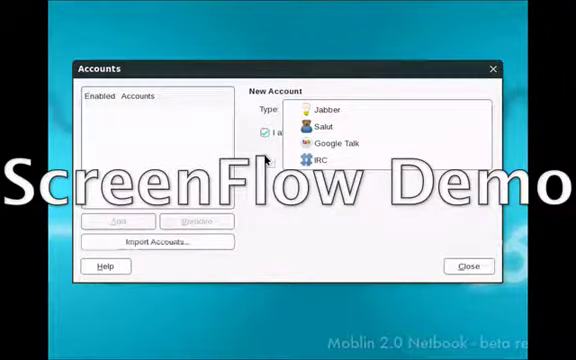
click(316, 108)
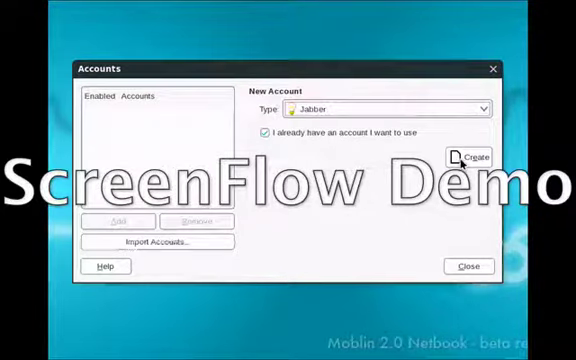
click(474, 156)
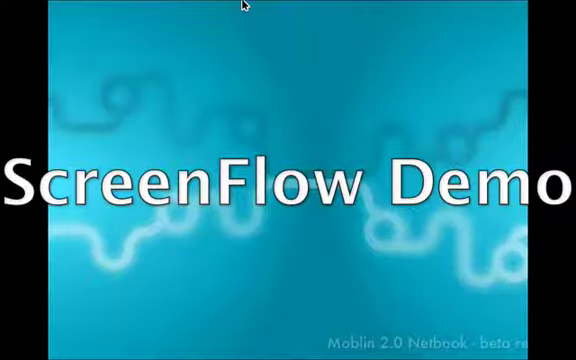
click(280, 22)
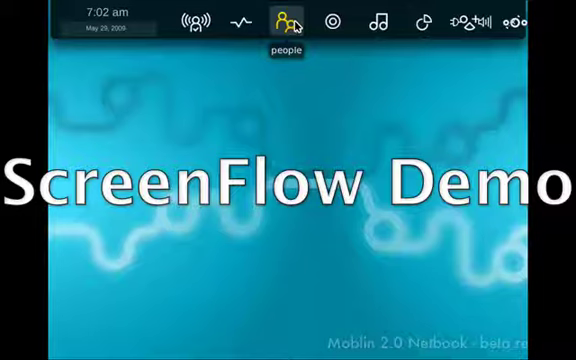
mouse_move(328, 24)
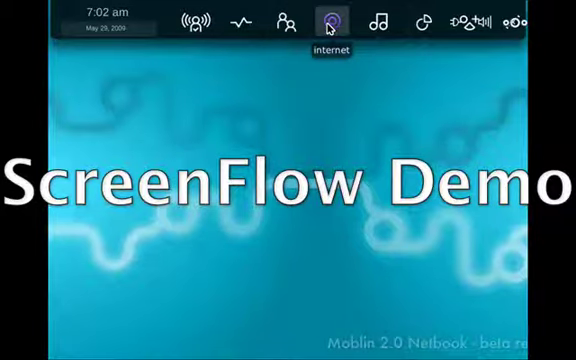
click(330, 24)
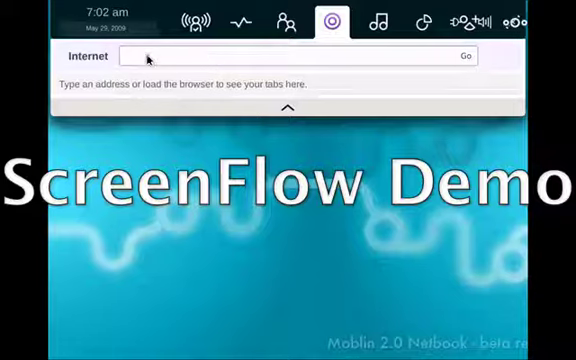
text(w)
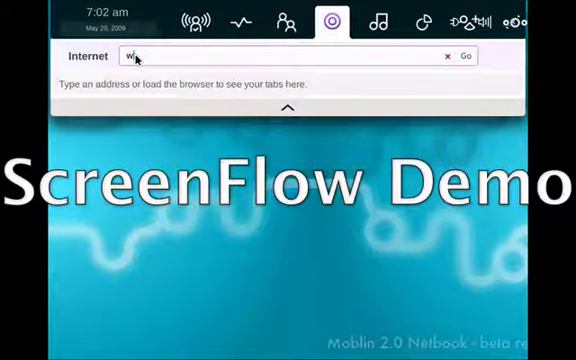
text(ww)
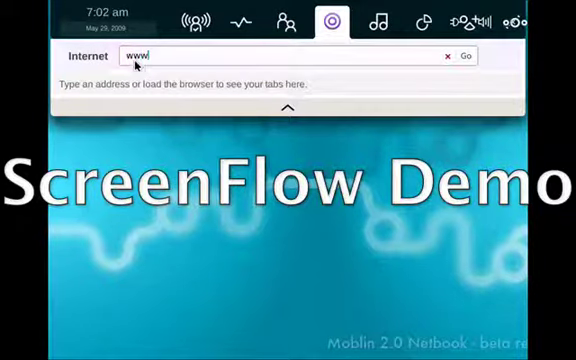
text(.mbo)
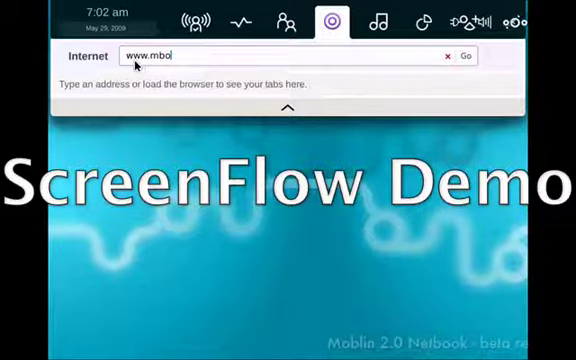
text(lin)
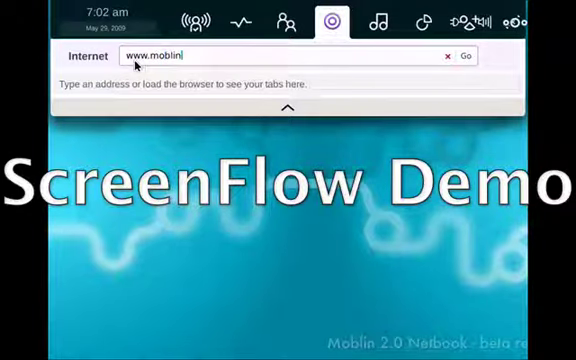
text(.org)
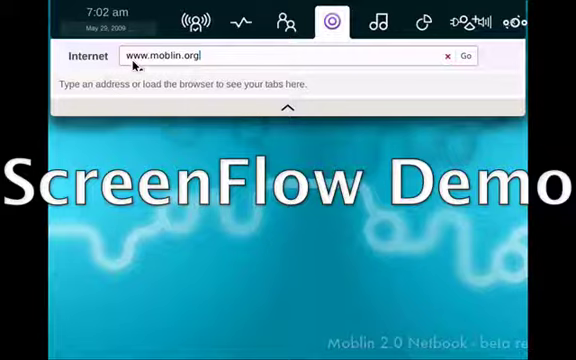
click(464, 56)
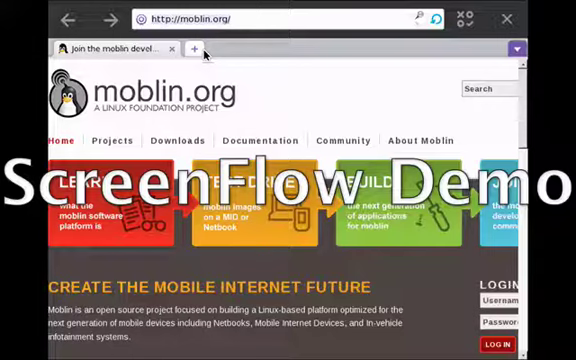
View the browser Settings page saying settings aren't ready yet, then return to the desktop
click(196, 48)
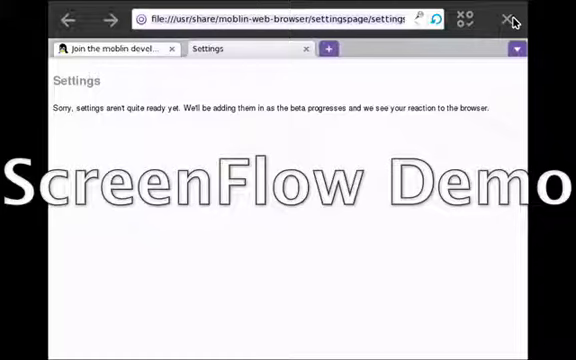
click(512, 18)
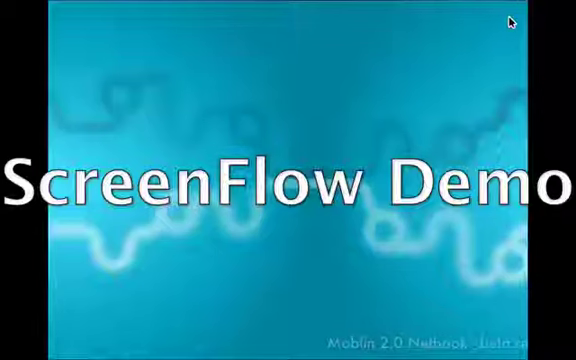
mouse_move(332, 6)
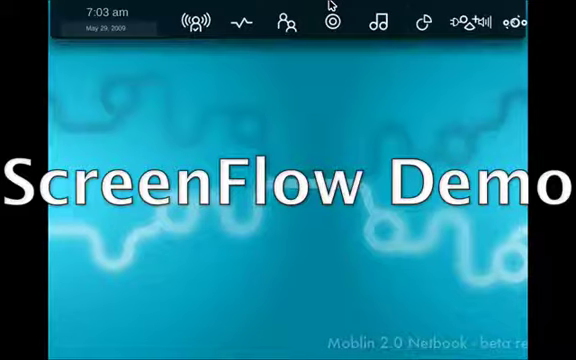
mouse_move(378, 22)
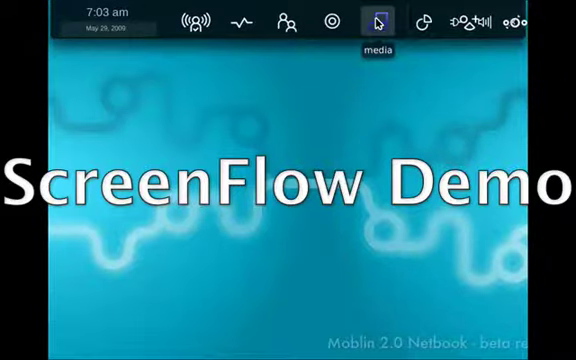
Browse the sample media panel, then show the pasteboard reporting nothing copied yet
click(380, 20)
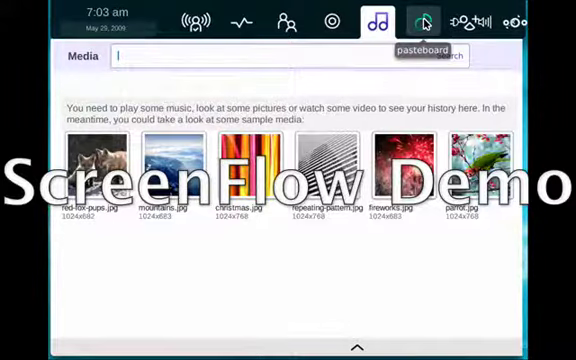
click(420, 20)
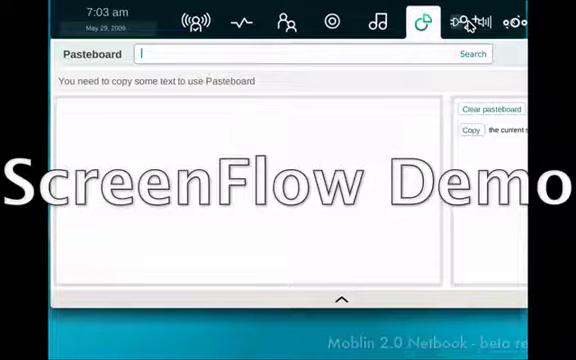
mouse_move(468, 20)
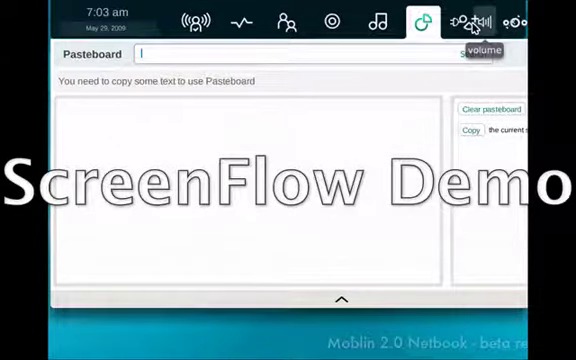
mouse_move(462, 22)
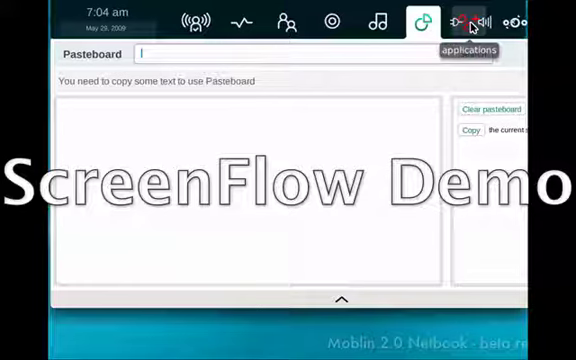
Launch Assistive Technologies Preferences from the applications panel and close it again
click(466, 20)
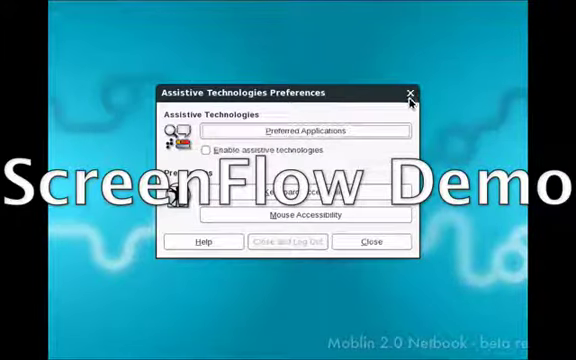
click(408, 92)
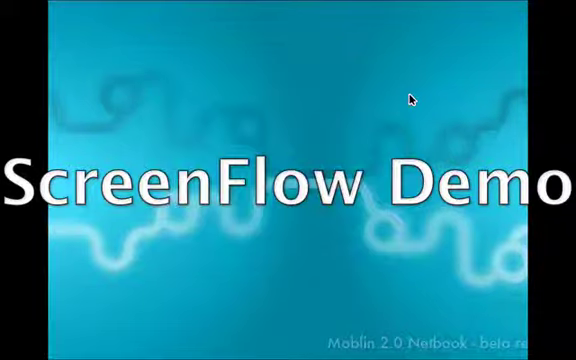
mouse_move(462, 6)
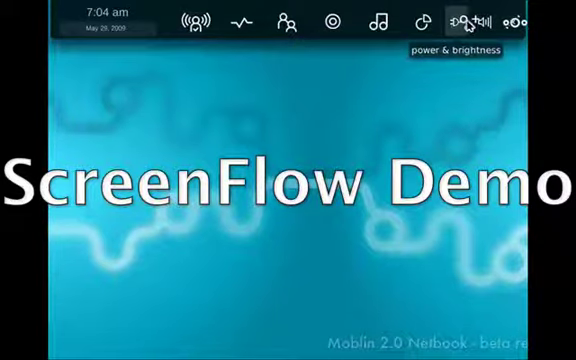
mouse_move(462, 22)
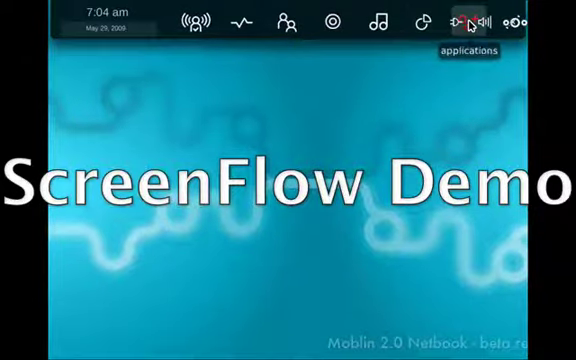
View power and brightness with the battery fully charged, then the applications panel
click(460, 20)
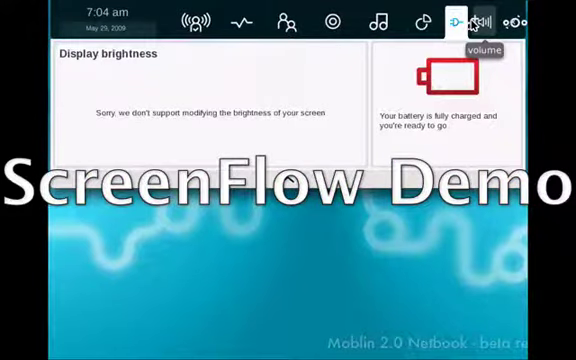
mouse_move(476, 20)
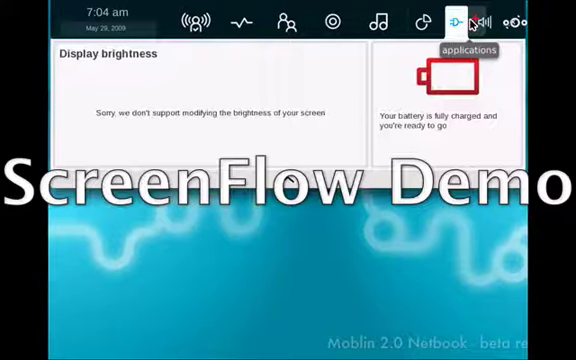
click(460, 20)
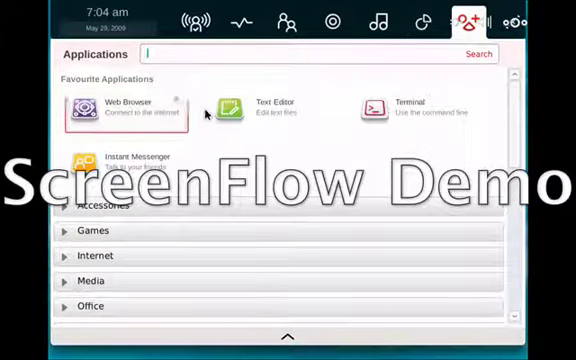
mouse_move(178, 104)
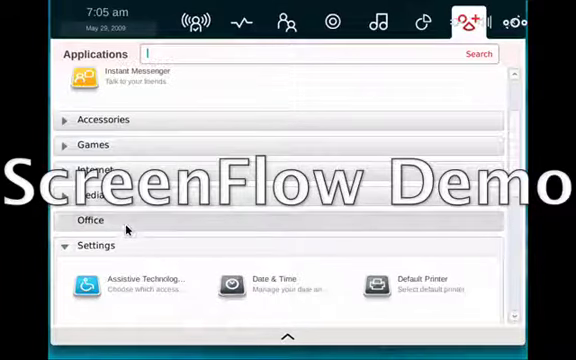
Expand and collapse the Office and Settings application categories
click(90, 218)
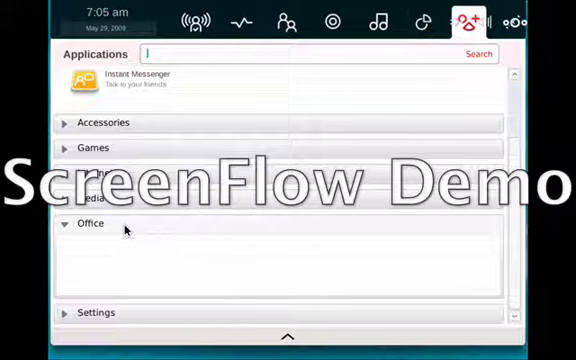
click(90, 224)
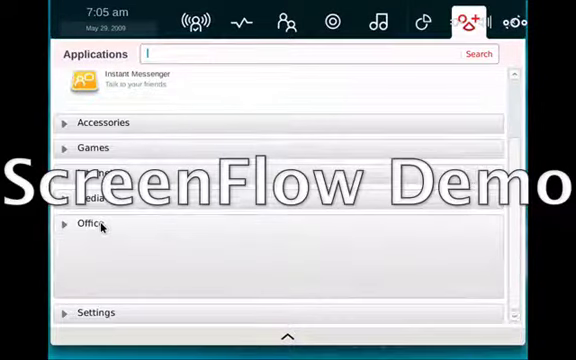
click(104, 124)
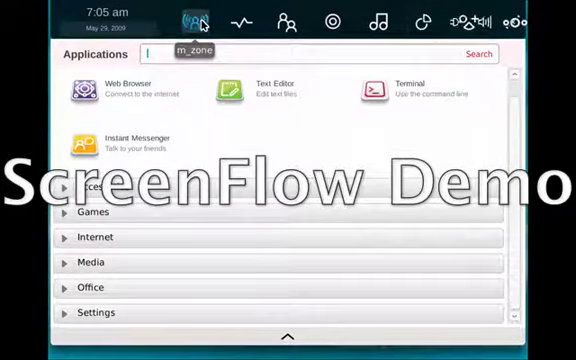
Return to the m_zone overview with no appointments and recent introduction videos
click(192, 20)
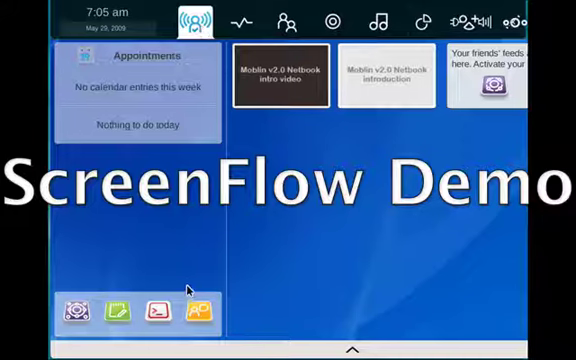
mouse_move(160, 312)
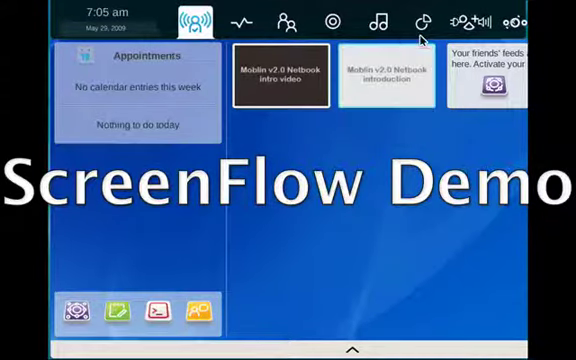
mouse_move(478, 30)
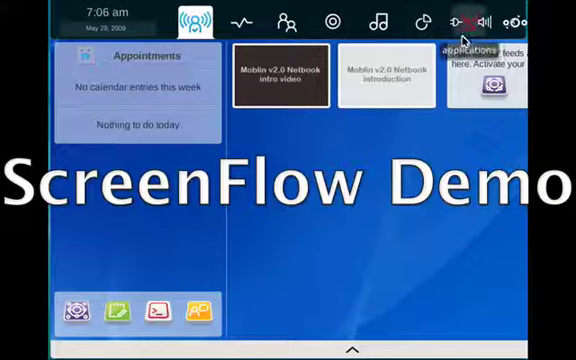
mouse_move(468, 20)
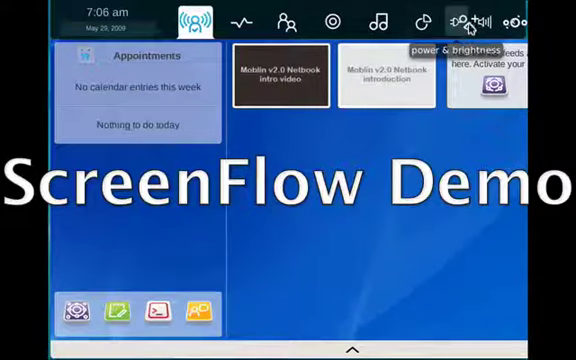